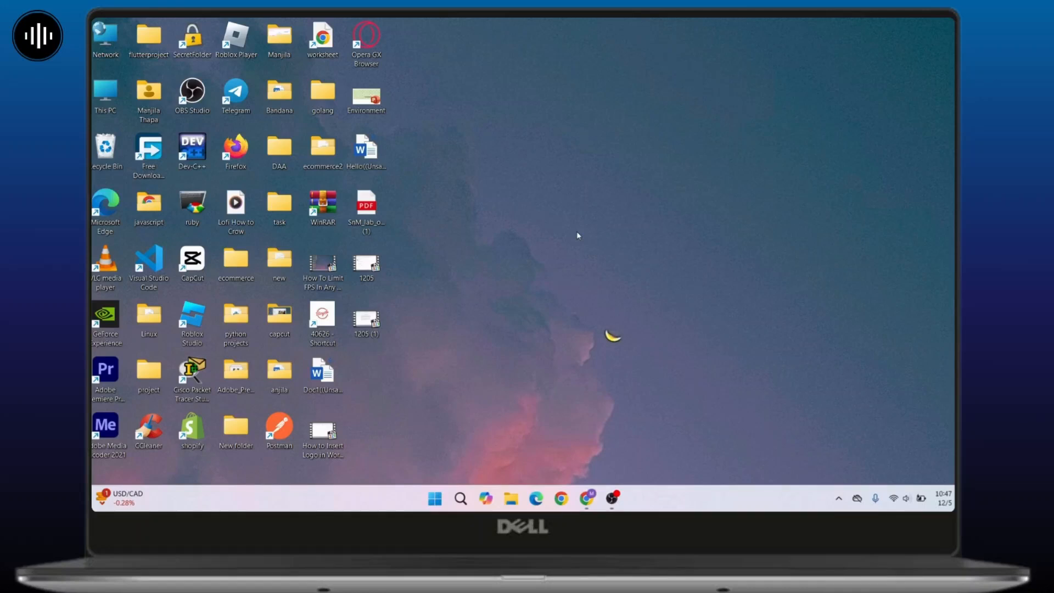
mouse_move(564, 393)
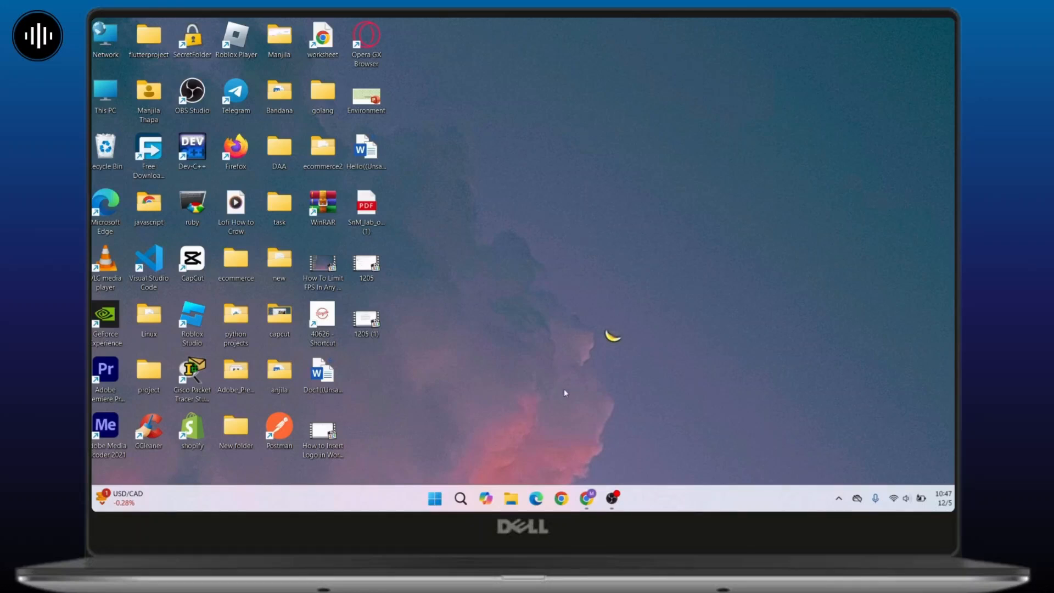
mouse_move(559, 400)
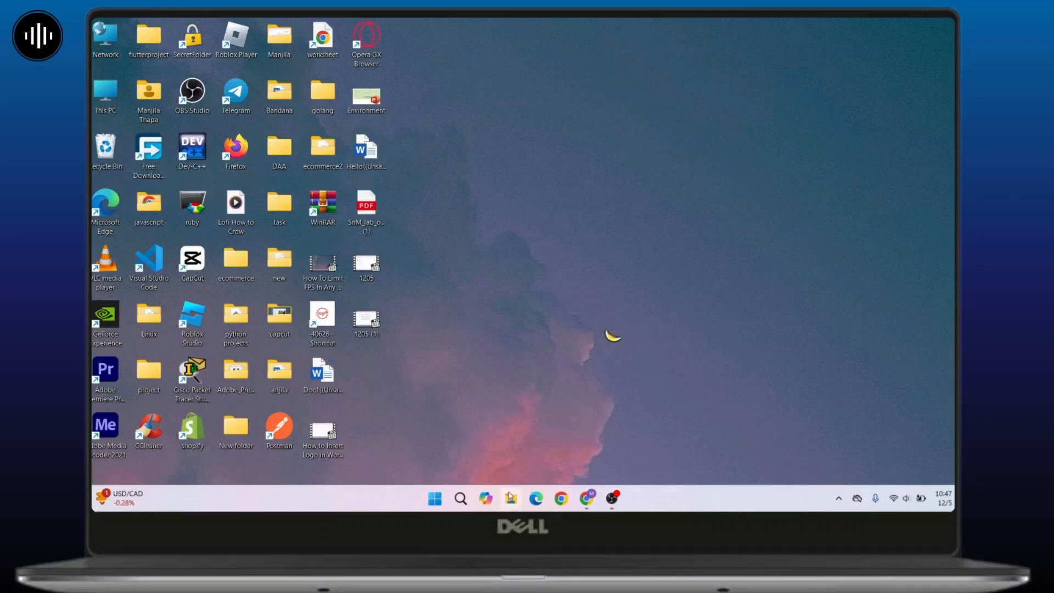
Launch File Explorer from the taskbar and go to the Videos folder.
left_click(511, 499)
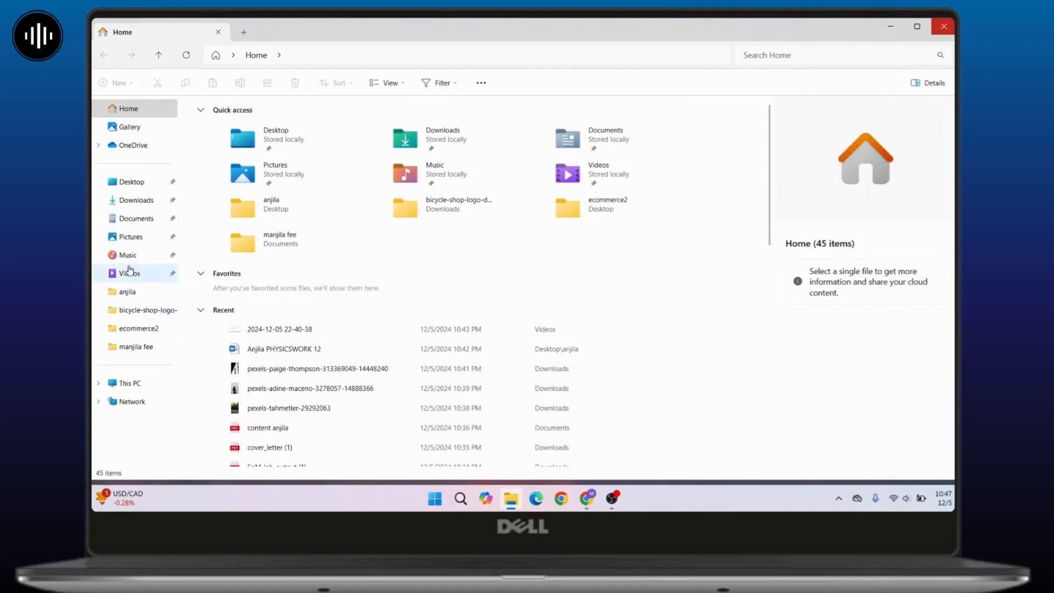
left_click(129, 273)
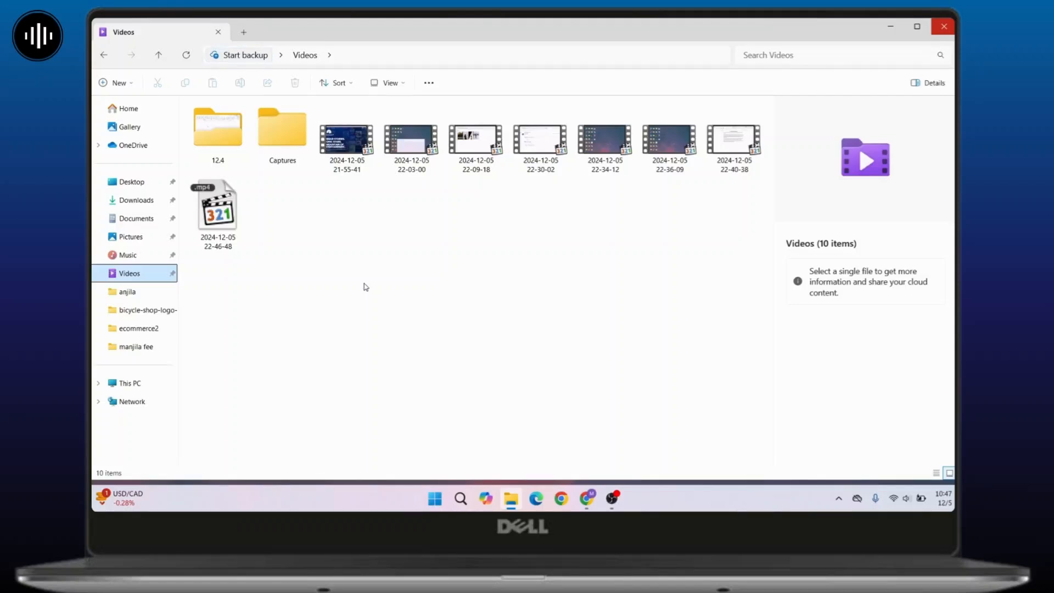
mouse_move(442, 212)
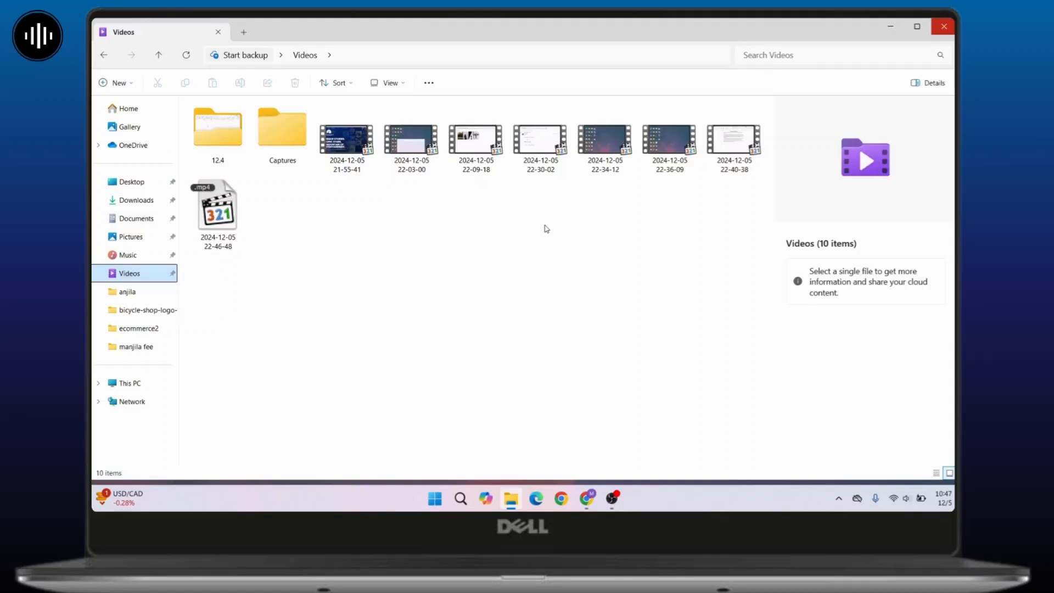
mouse_move(474, 248)
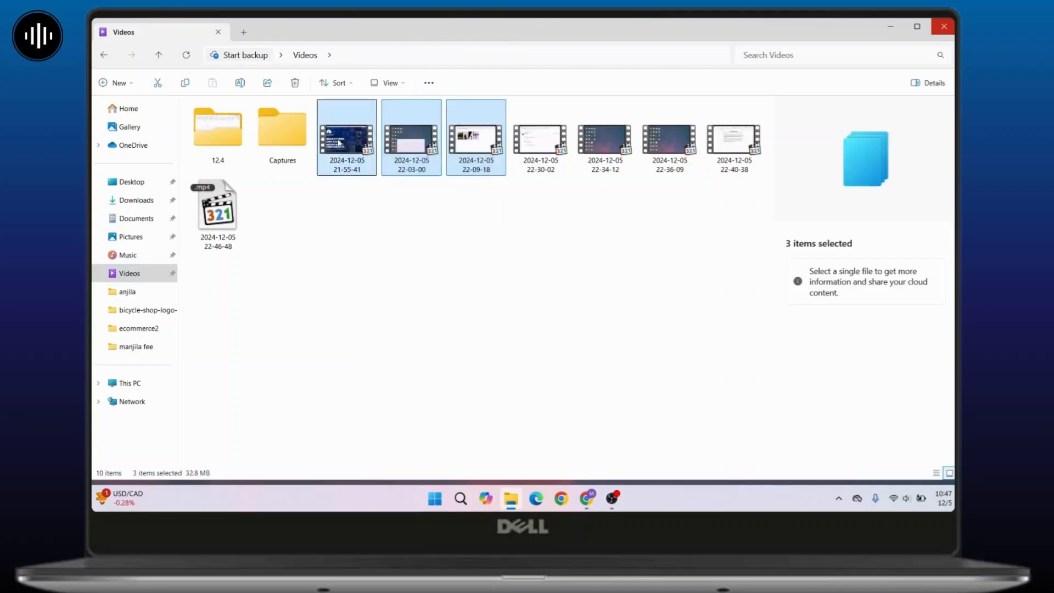
Copy the three selected videos (32.8 MB) via the context menu.
right_click(346, 137)
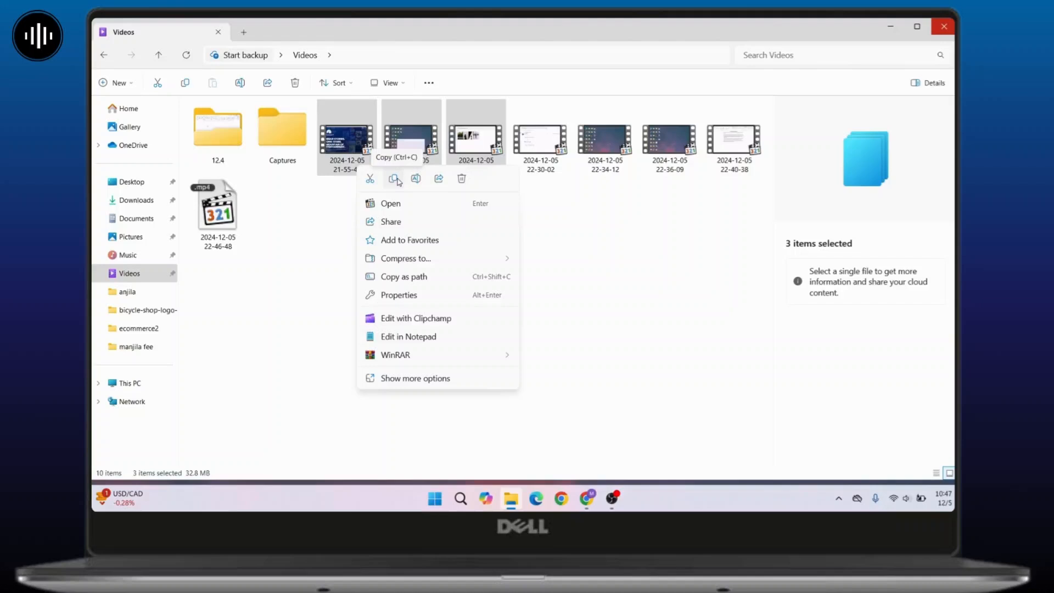
left_click(395, 179)
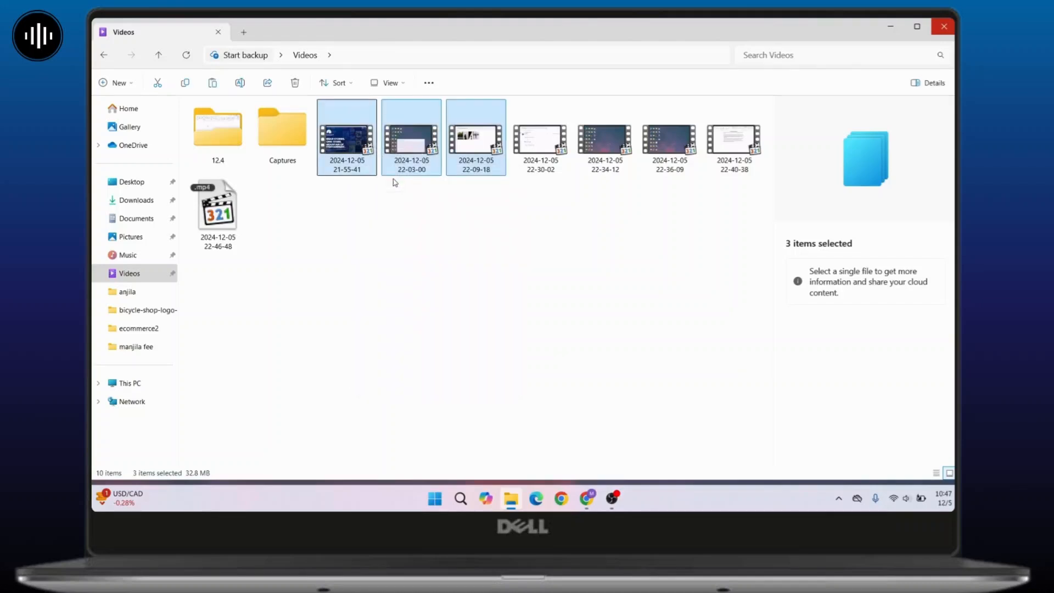
mouse_move(452, 270)
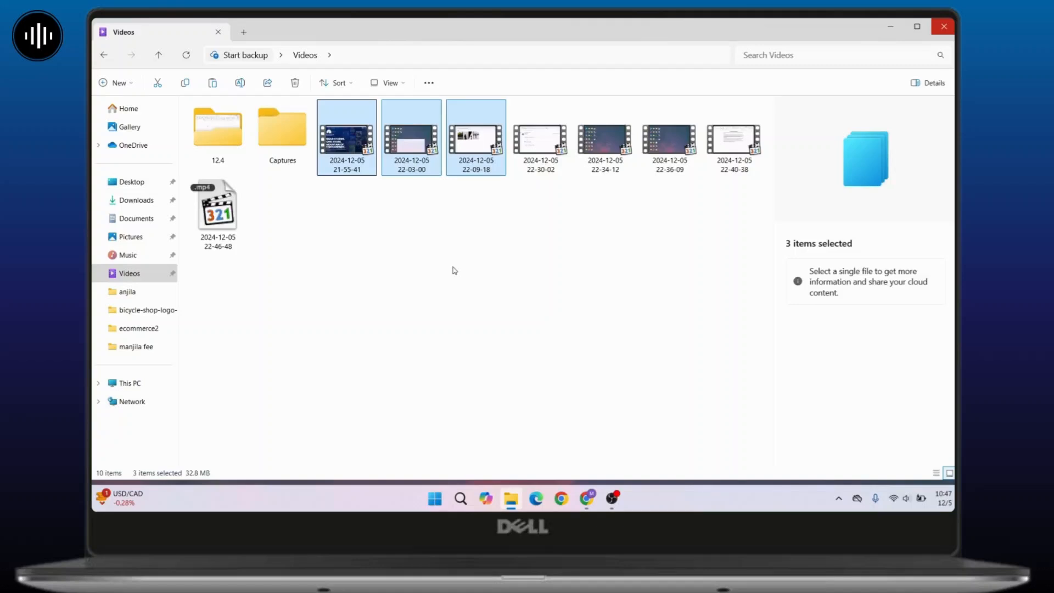
mouse_move(381, 281)
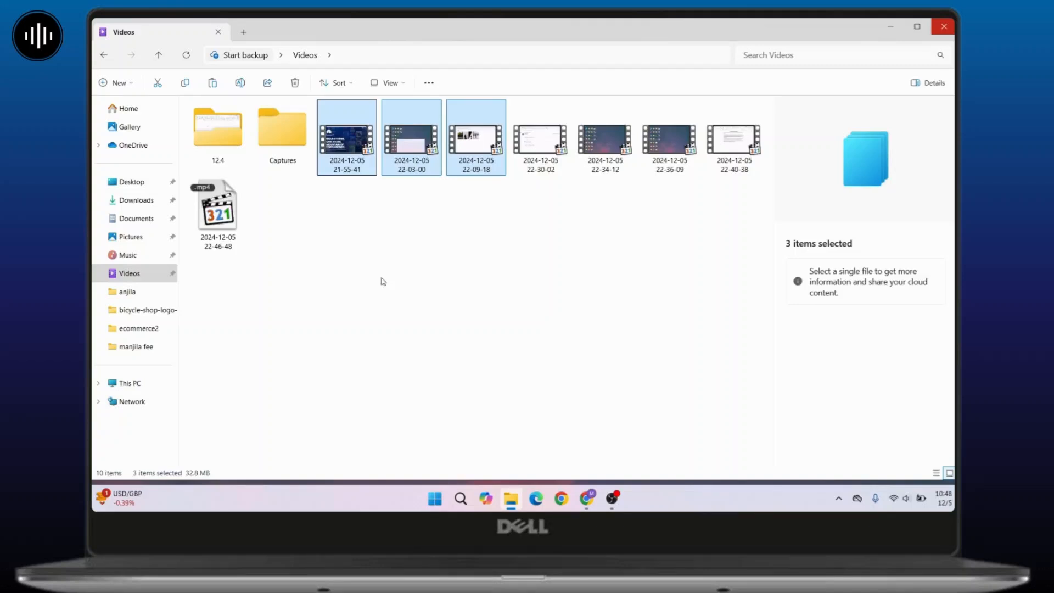
Browse to Local Disk (D:) via This PC and bring up the paste menu there.
left_click(132, 383)
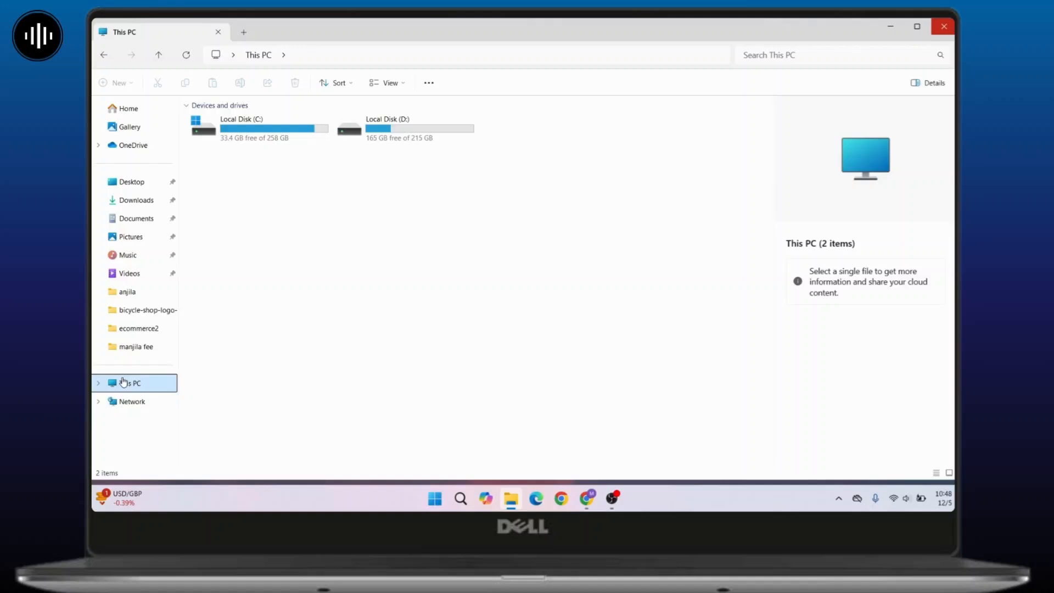
mouse_move(451, 291)
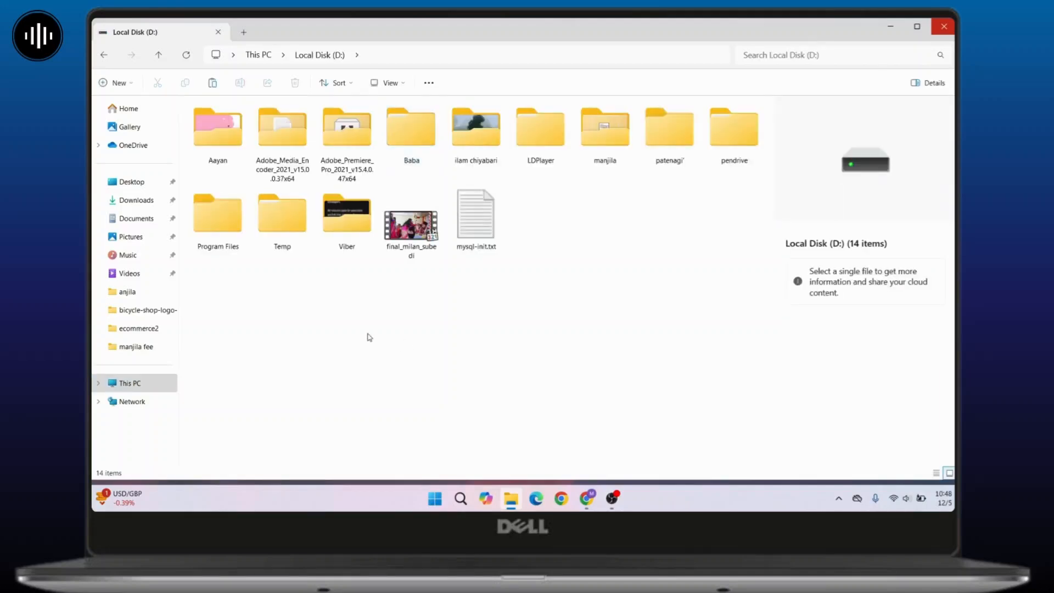
mouse_move(357, 326)
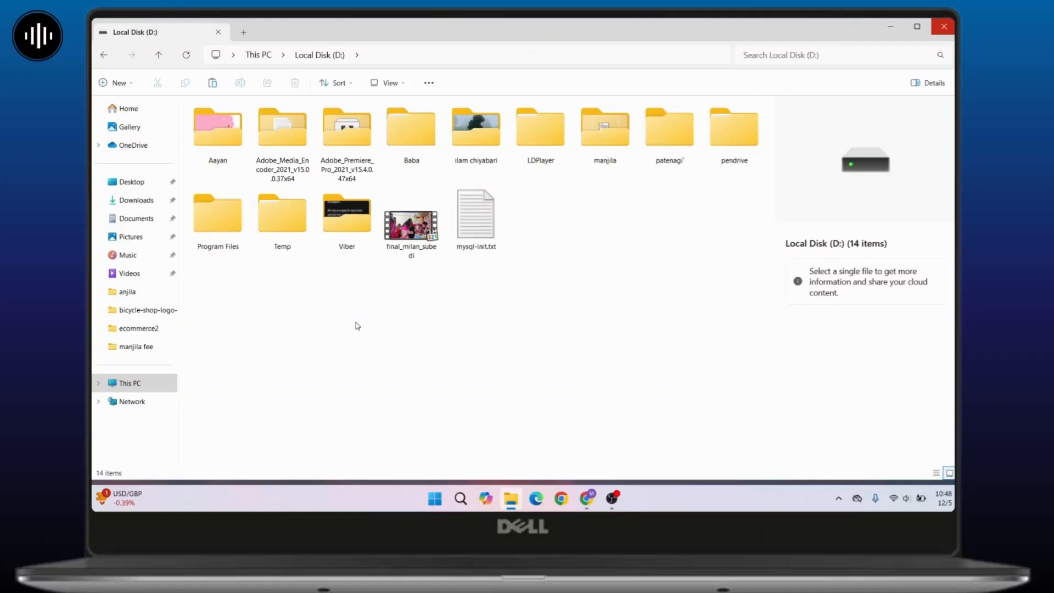
right_click(356, 326)
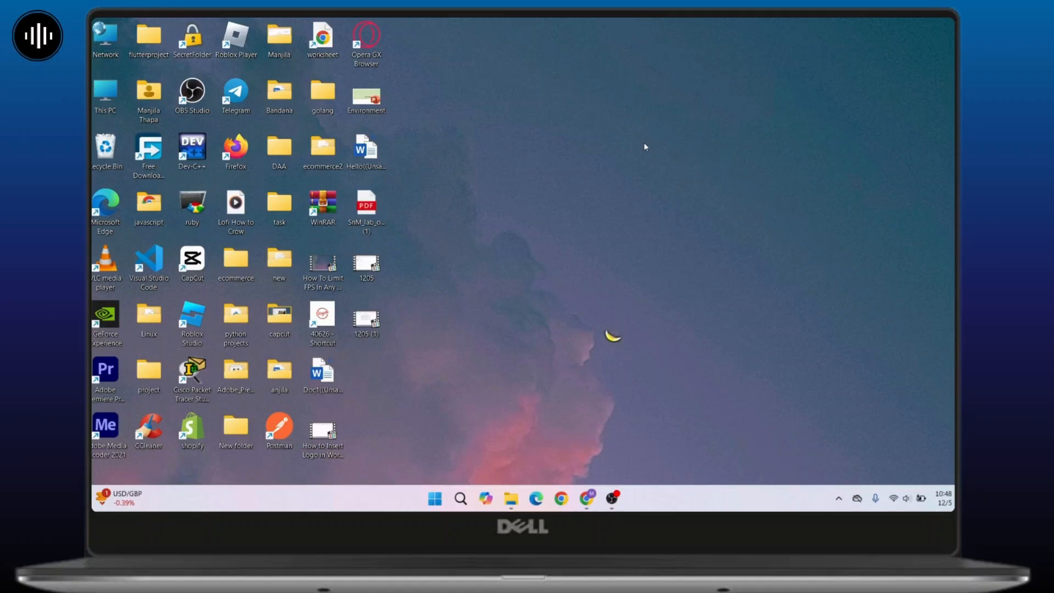
mouse_move(615, 338)
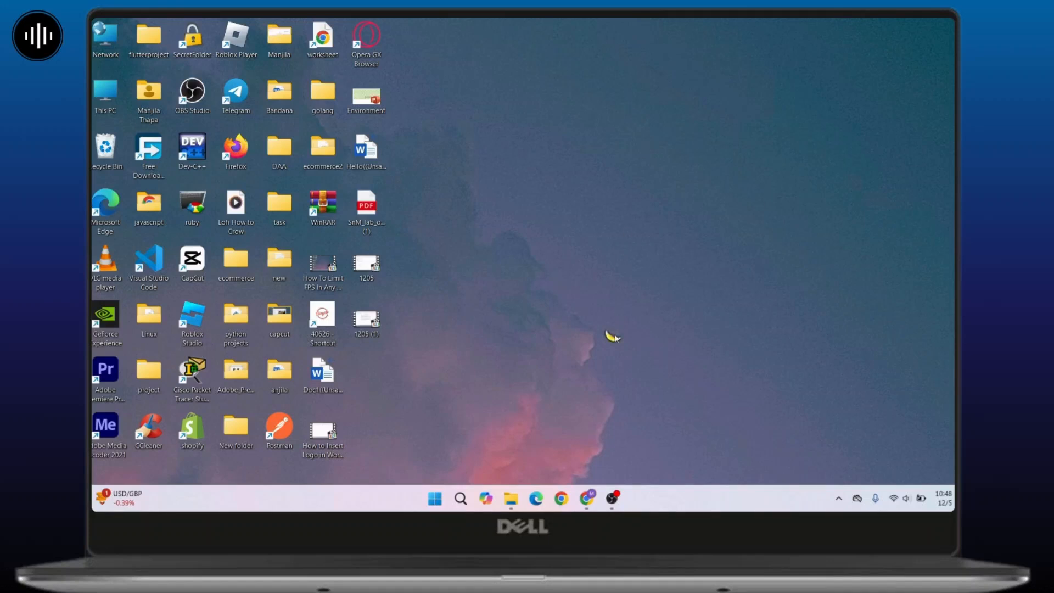
mouse_move(622, 382)
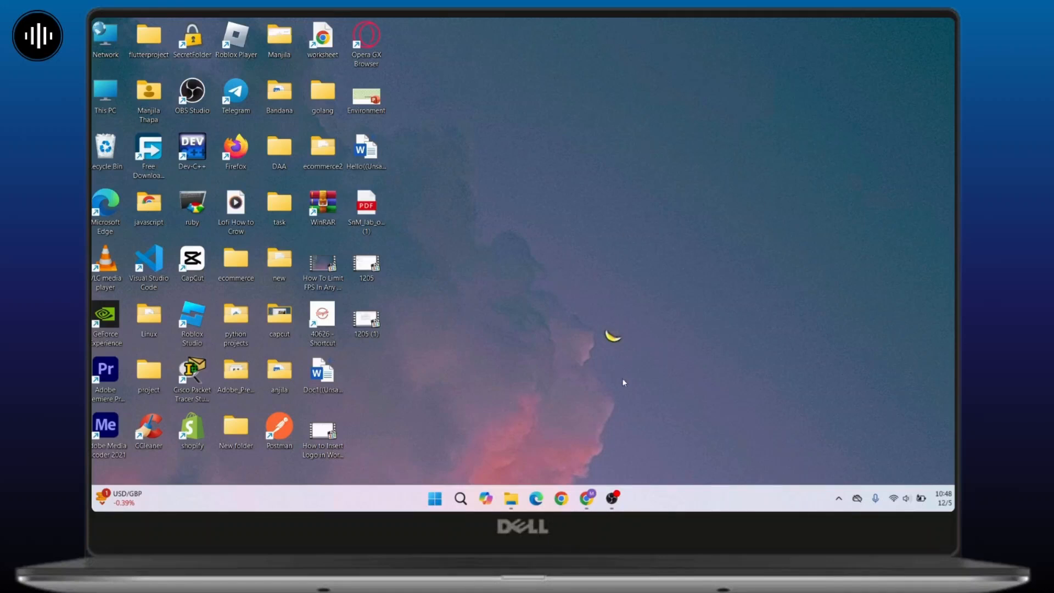